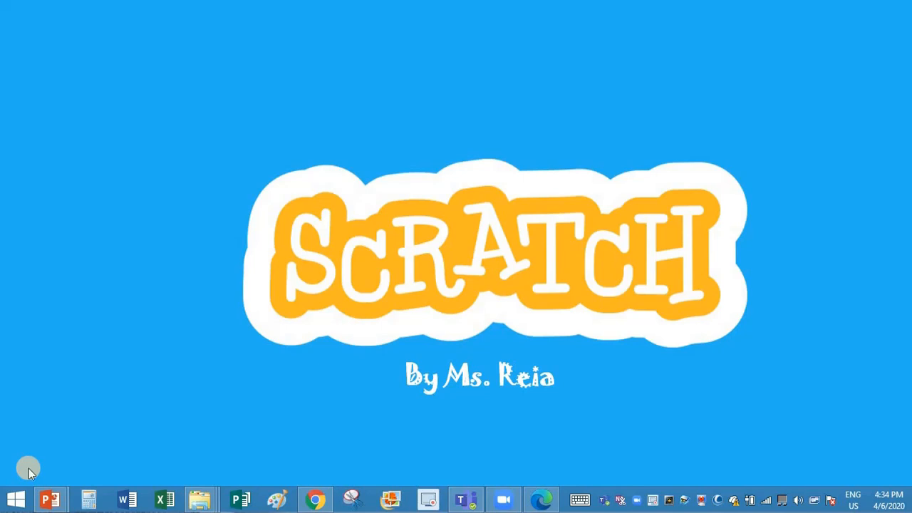
mouse_move(30, 472)
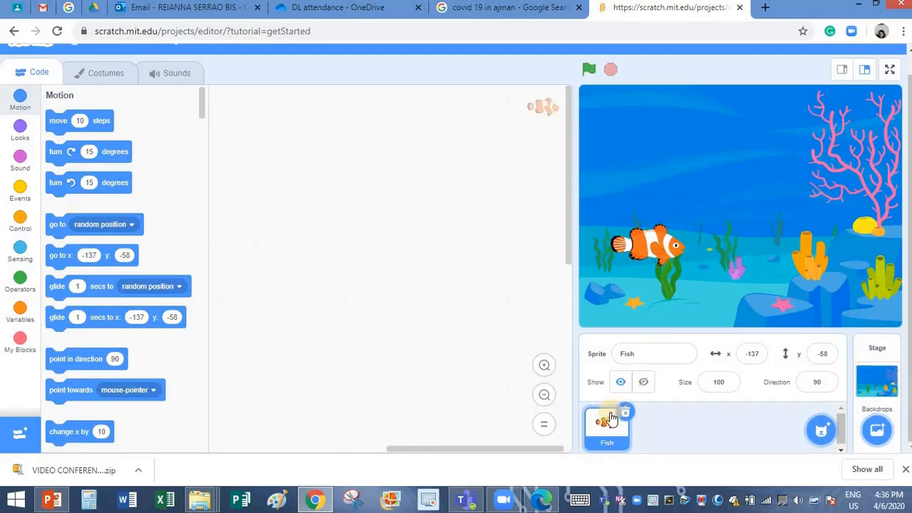
mouse_move(819, 253)
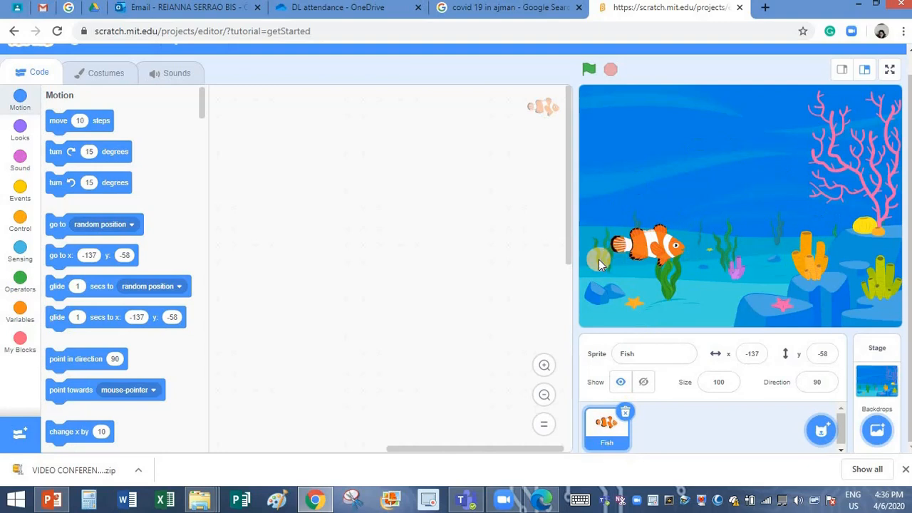
mouse_move(718, 307)
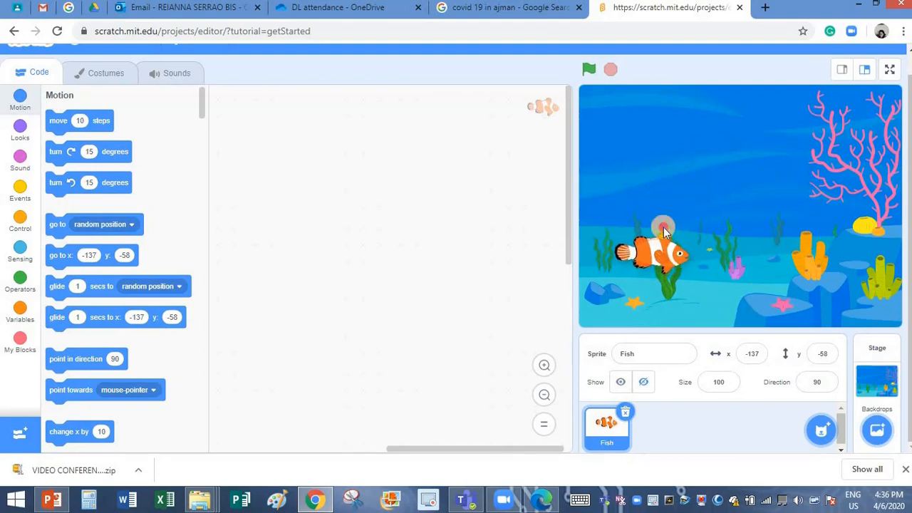
- Drag the Fish sprite down and left on the stage to x -161, y -80
left_click_drag(663, 232, 645, 263)
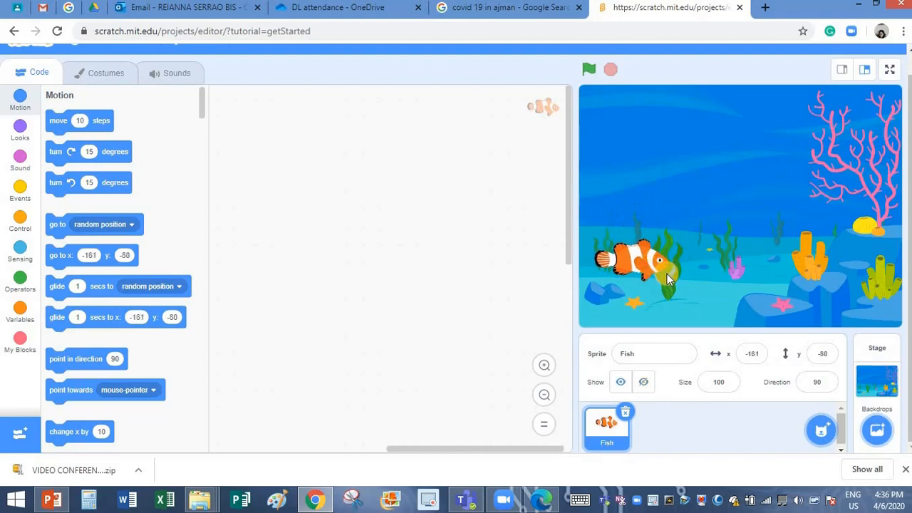
mouse_move(43, 139)
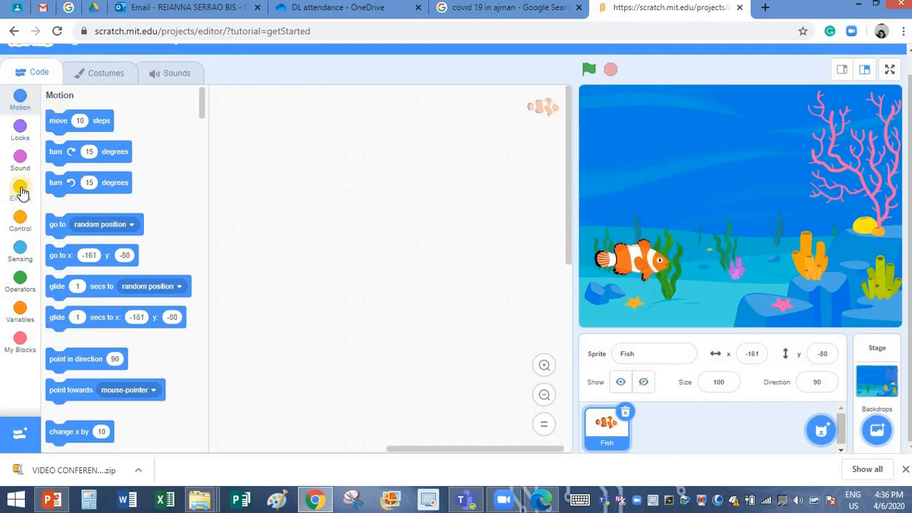
- Start a Fish script with the 'when this sprite clicked' event block
left_click(20, 191)
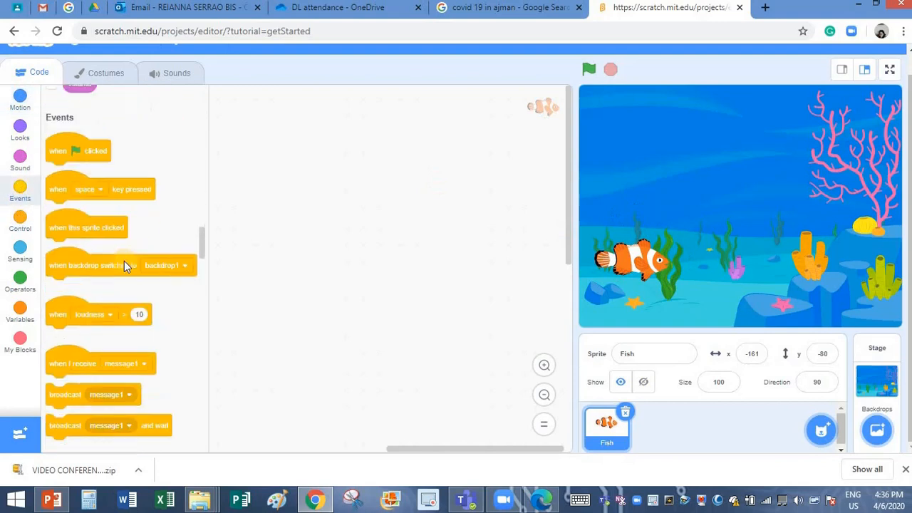
scroll("up", 3)
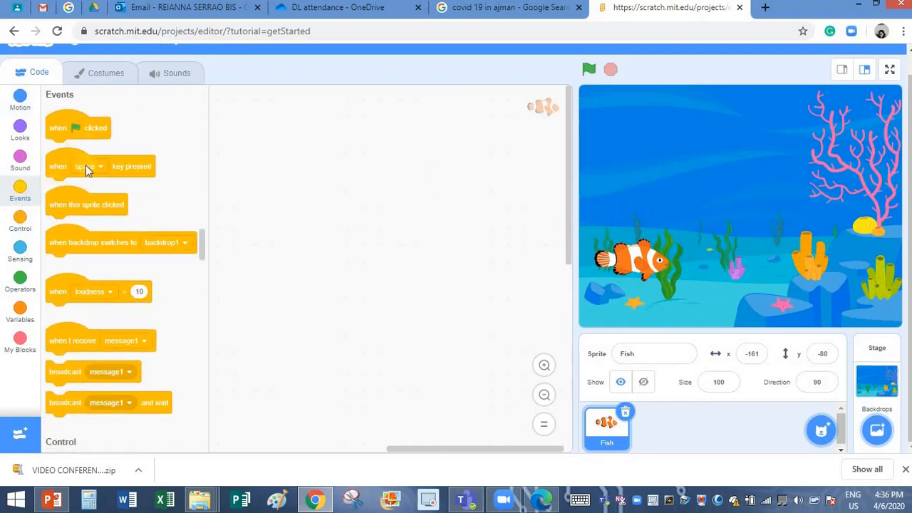
left_click_drag(86, 204, 291, 166)
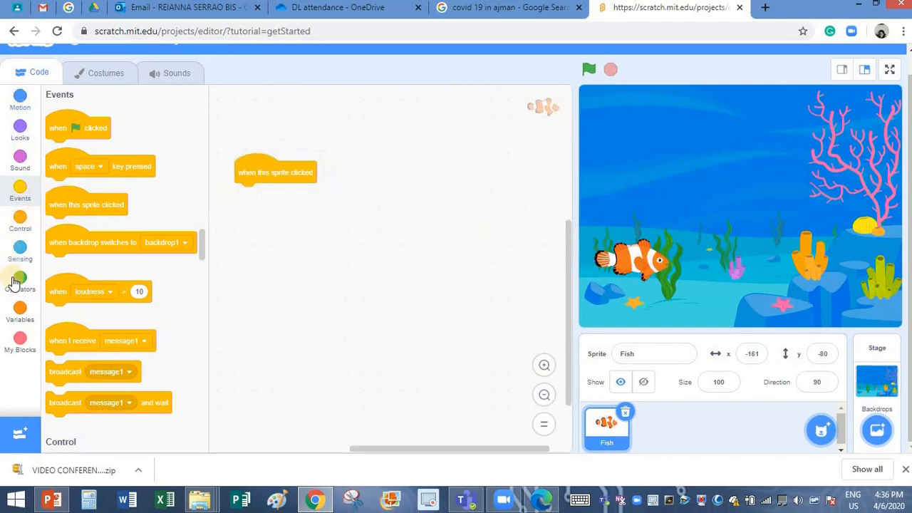
- Attach 'ask What is 10+5 ?' and bring an answer reporter into the code area
left_click(20, 248)
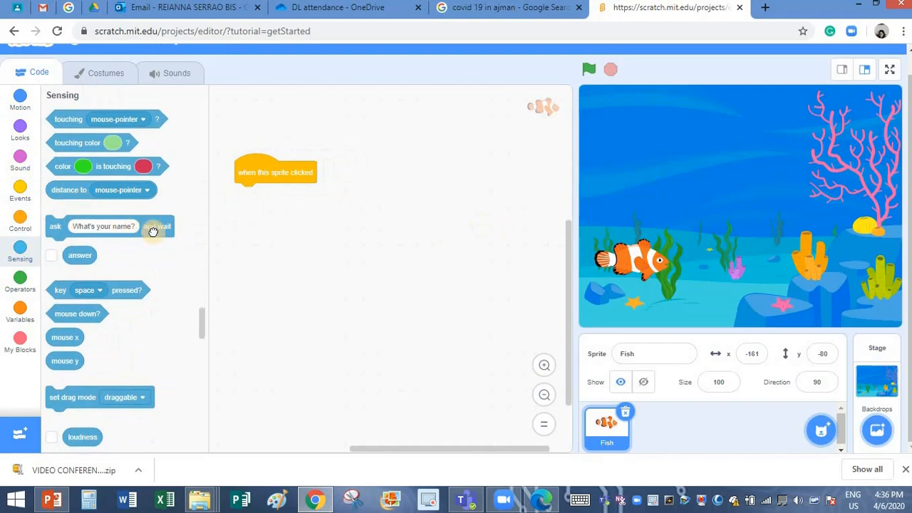
left_click_drag(103, 226, 299, 193)
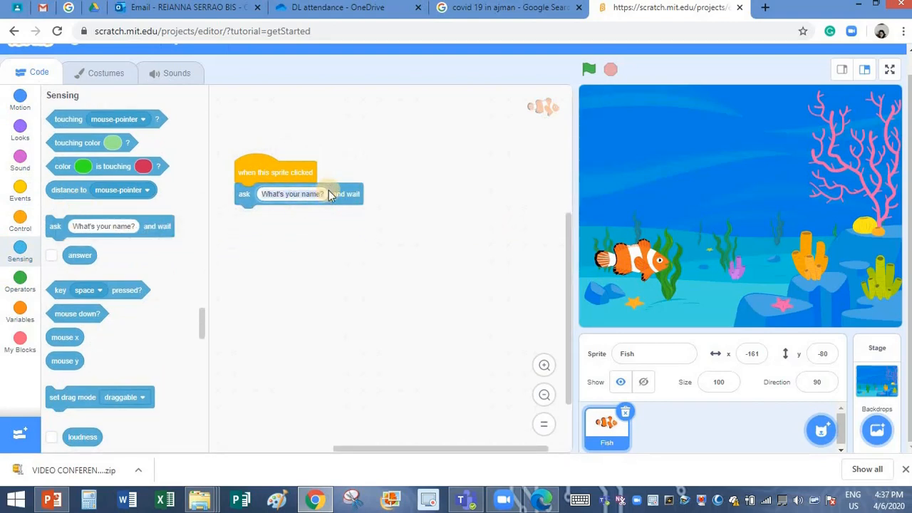
type("What is 10+5 ?")
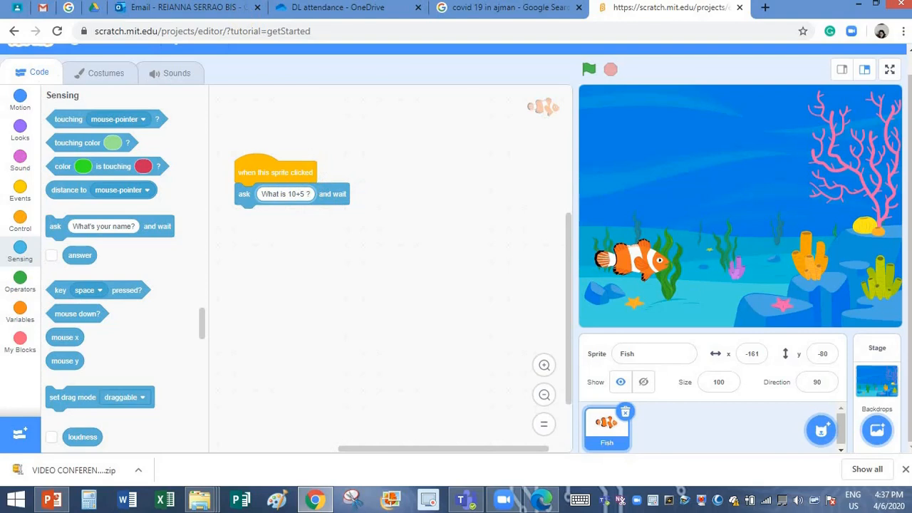
left_click_drag(79, 255, 419, 194)
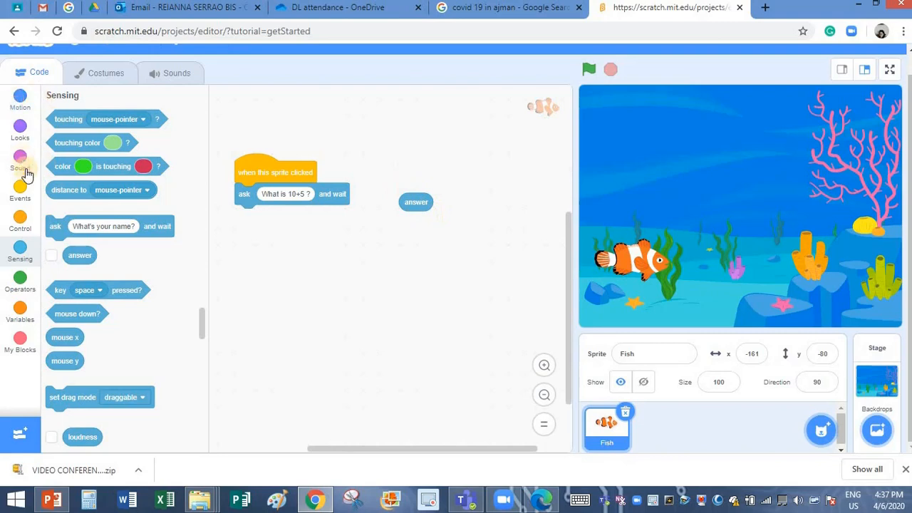
mouse_move(701, 274)
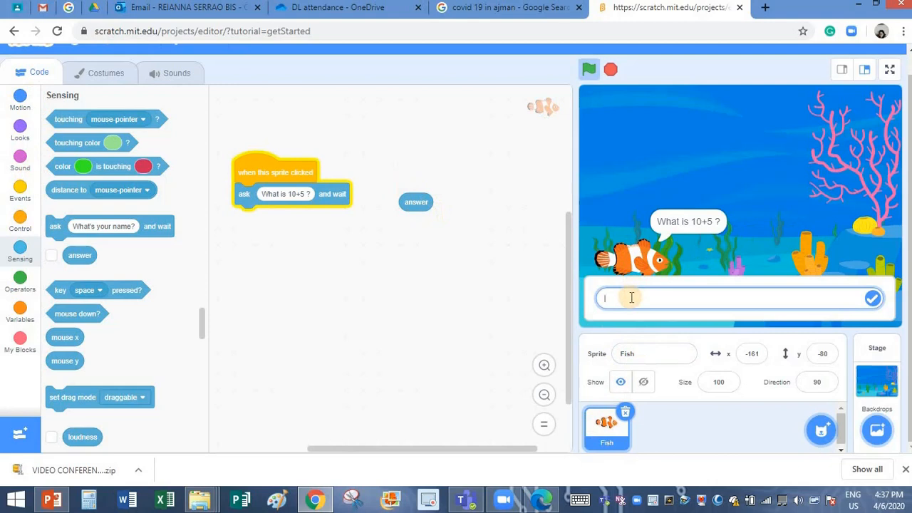
type("85")
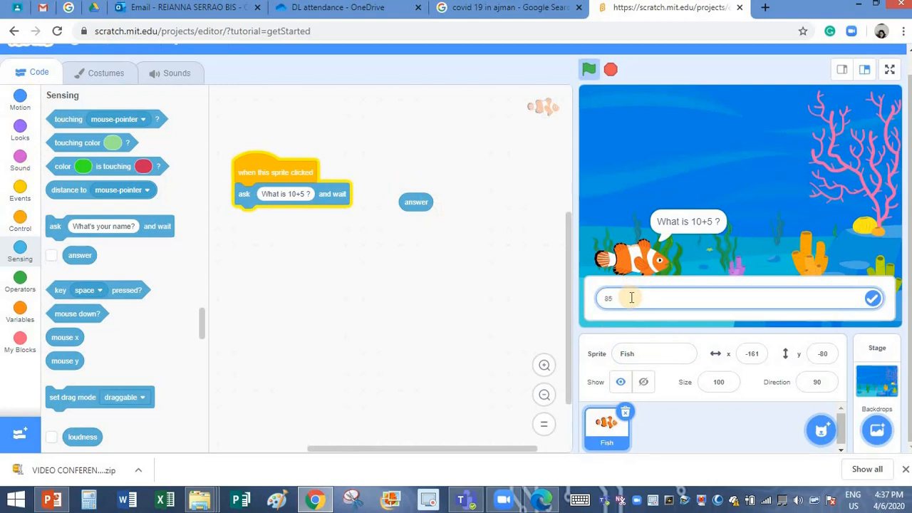
left_click(873, 298)
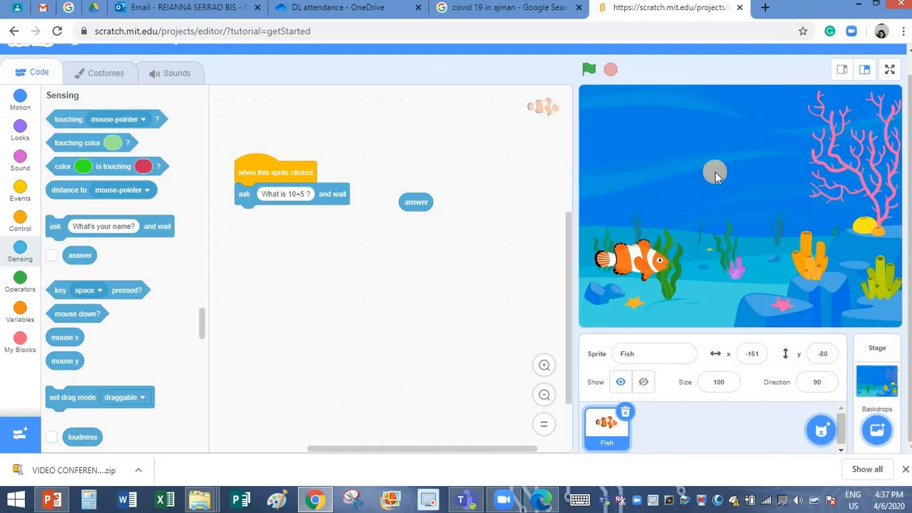
mouse_move(686, 250)
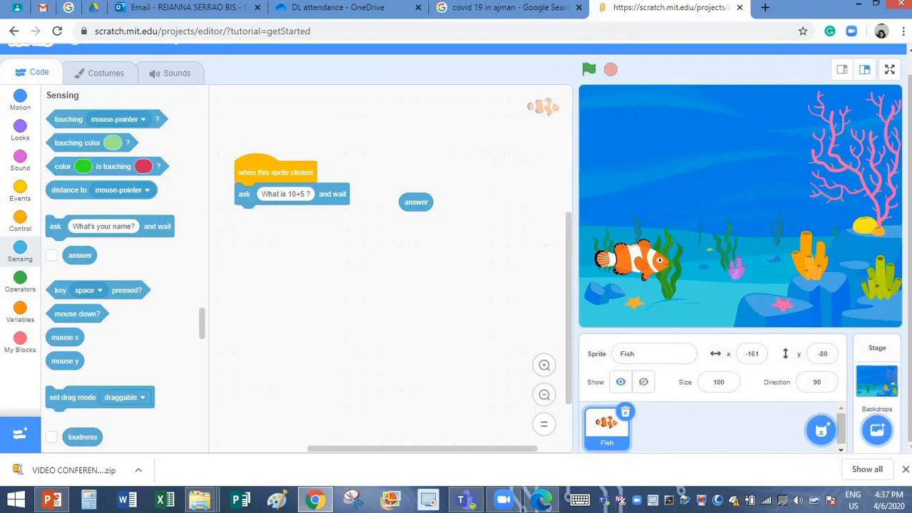
- Add an if-else block to the Fish script with the condition answer = 15
left_click(20, 223)
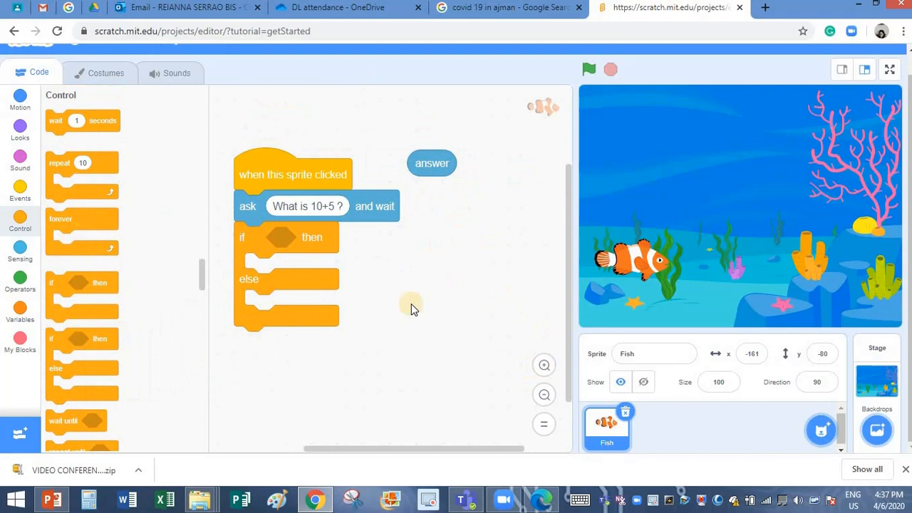
mouse_move(277, 247)
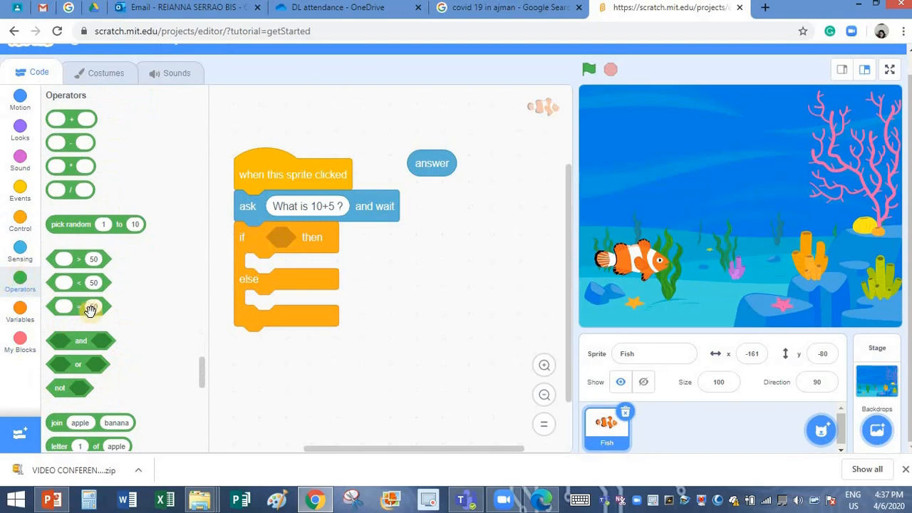
left_click_drag(70, 306, 306, 206)
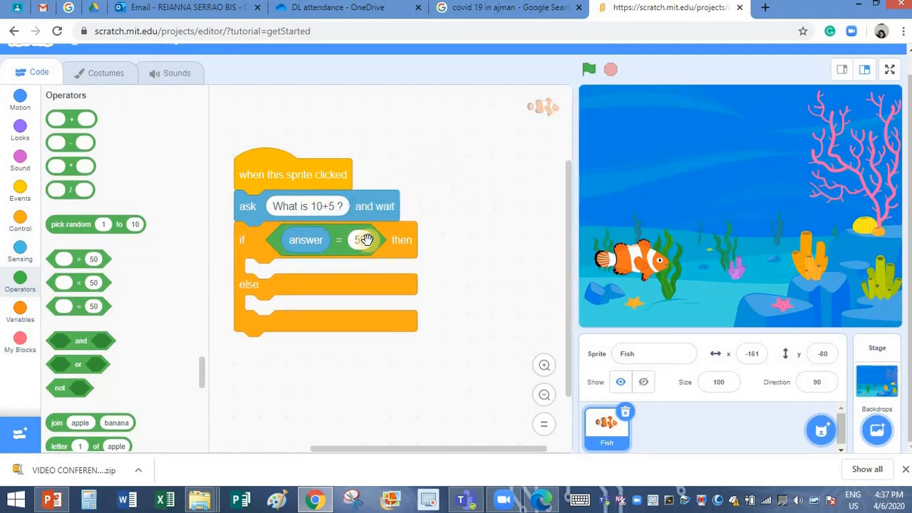
type("0")
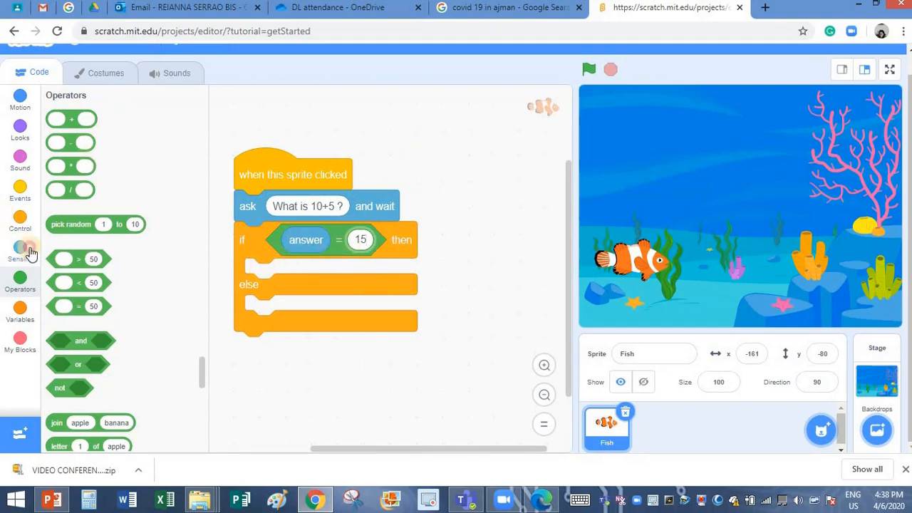
- Place a Looks 'say' block in the if branch, reading 'Well done!'
left_click(20, 247)
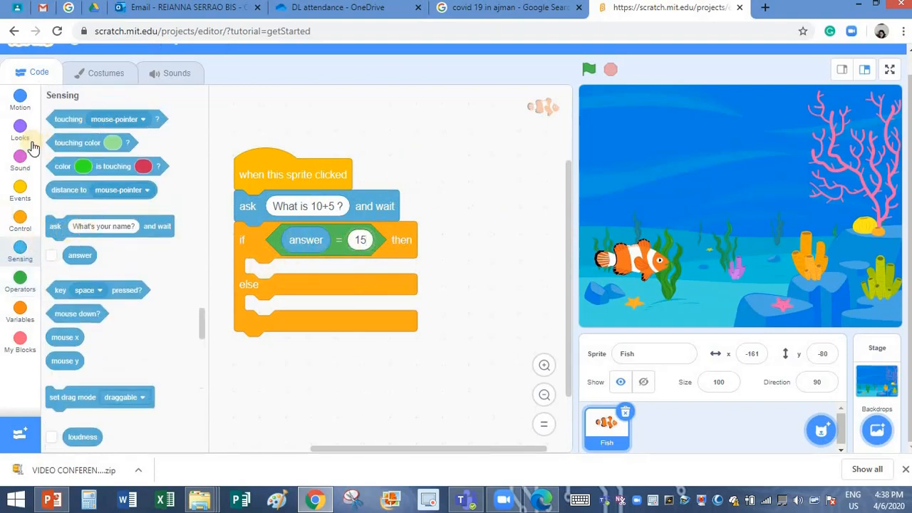
left_click(20, 130)
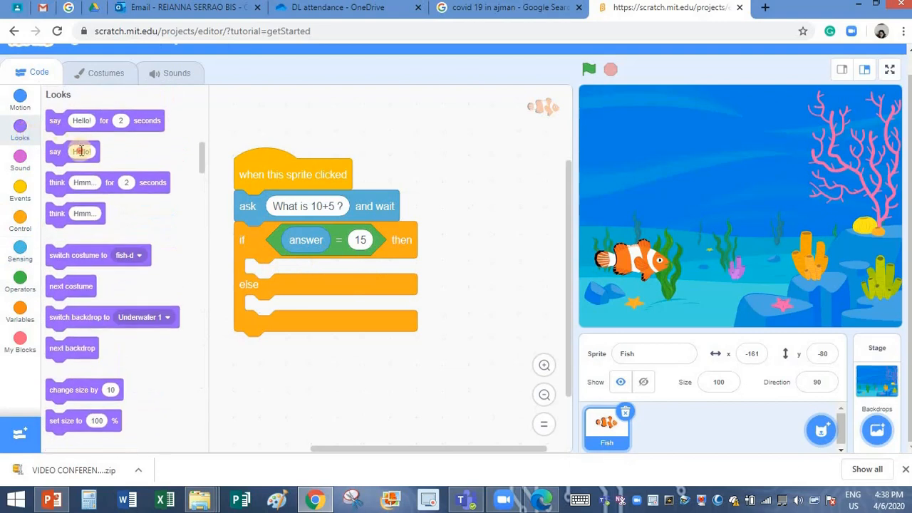
left_click_drag(71, 151, 281, 274)
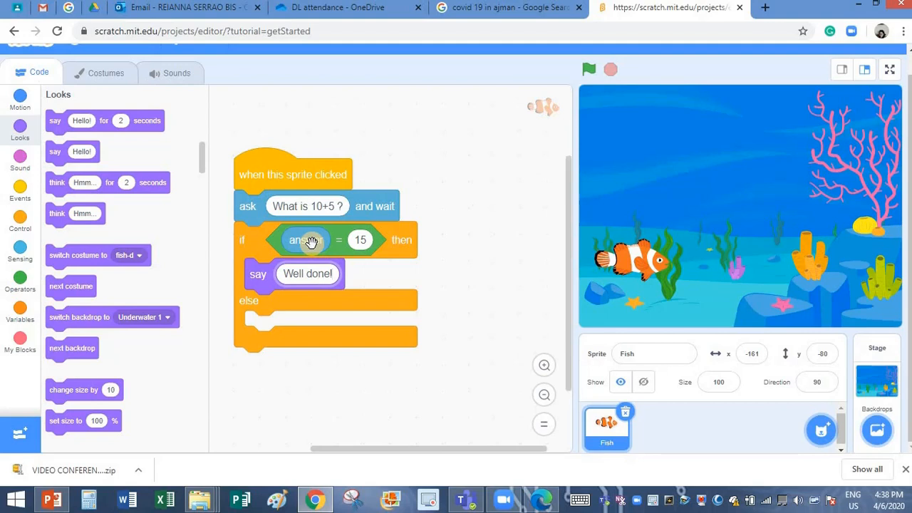
scroll("up", 3)
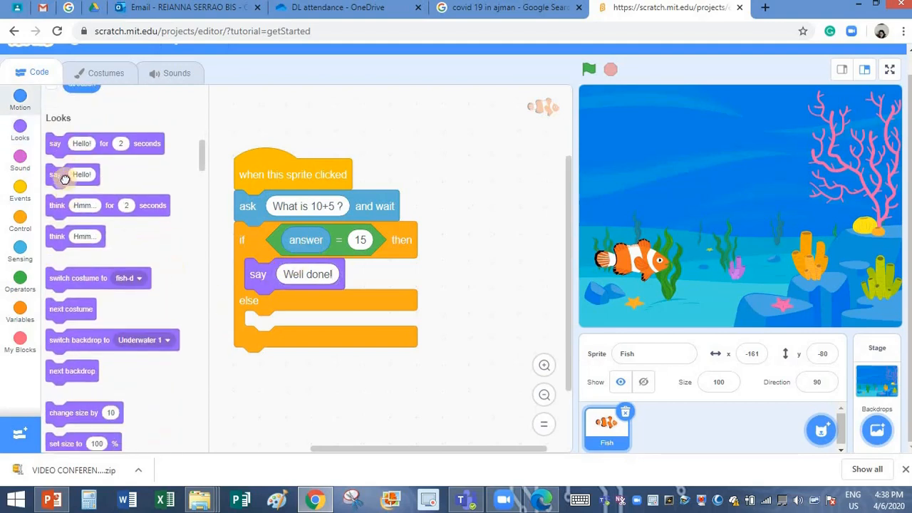
- Place a 'say Try again' block in the else branch of the Fish script
left_click_drag(72, 175, 294, 326)
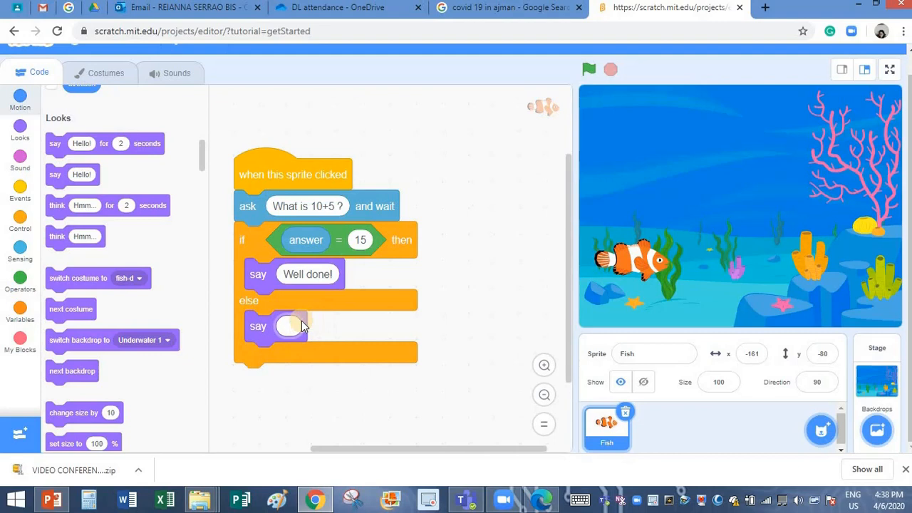
type("TRY")
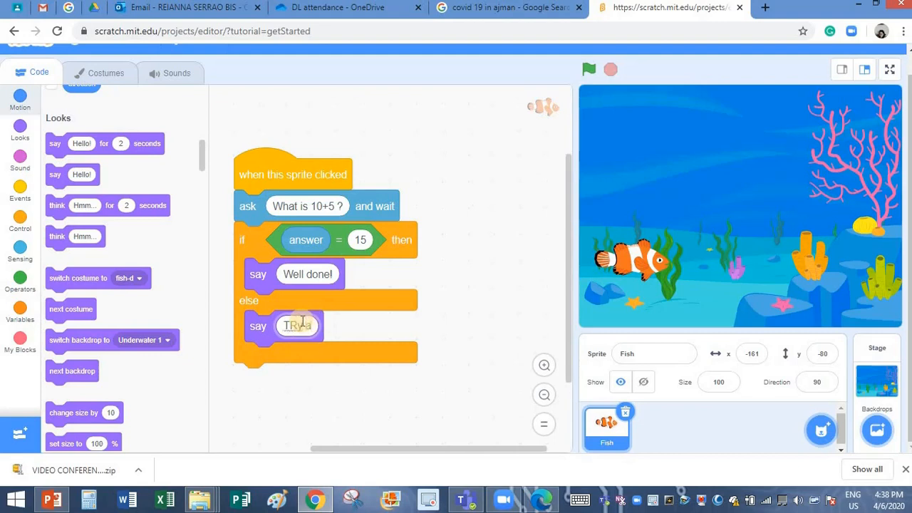
type("agai")
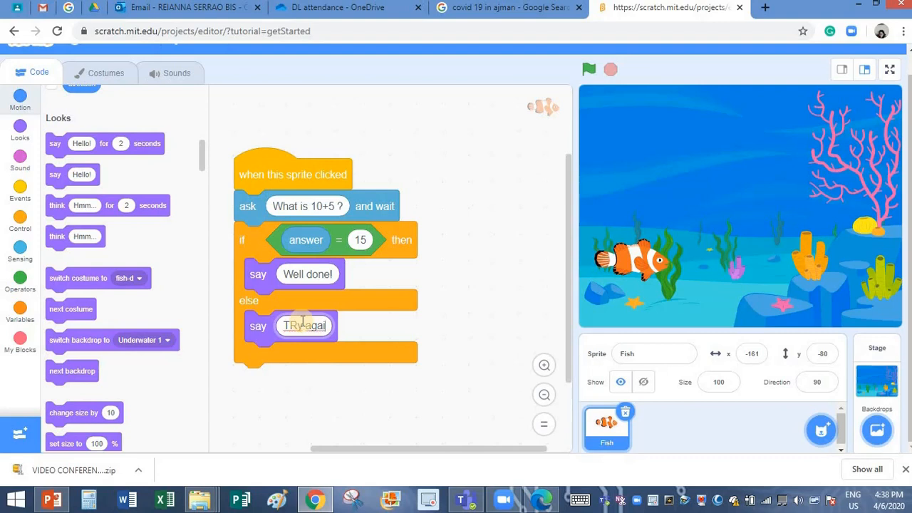
type("Try again")
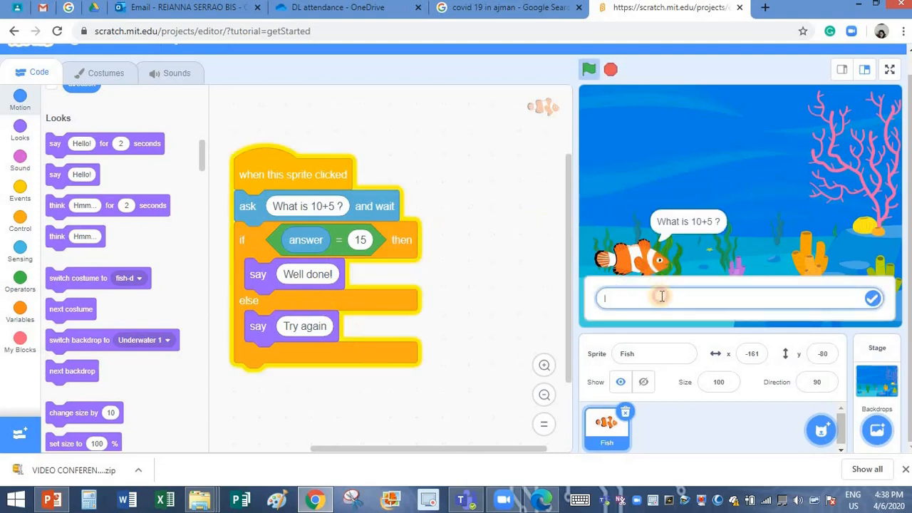
- Answer the Fish's question with 15 and submit it
type("15")
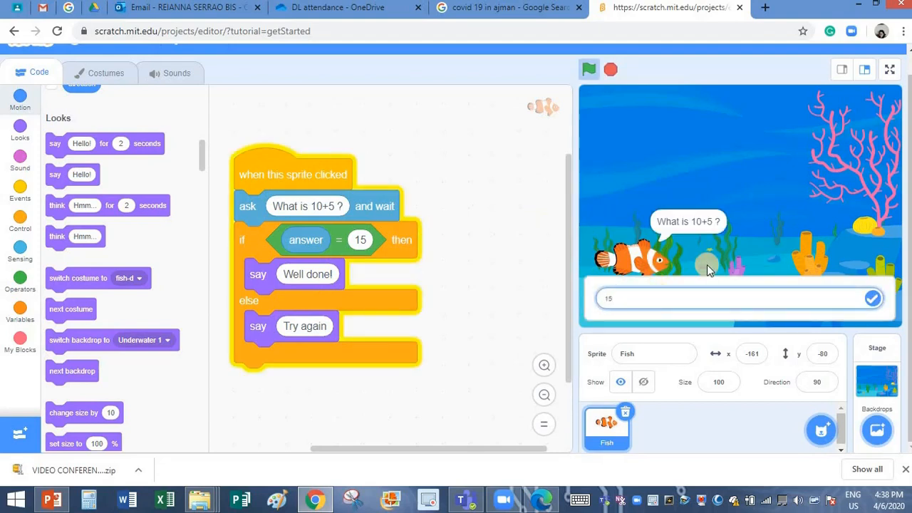
left_click(872, 297)
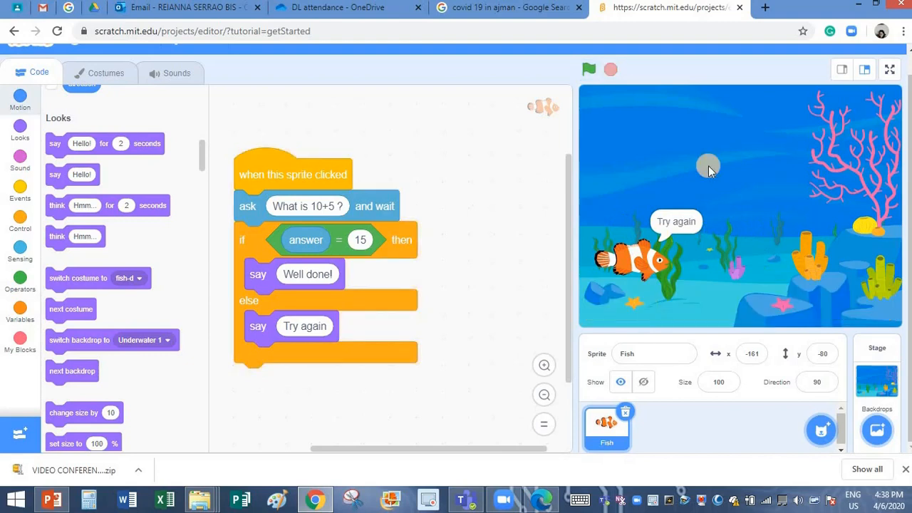
mouse_move(670, 327)
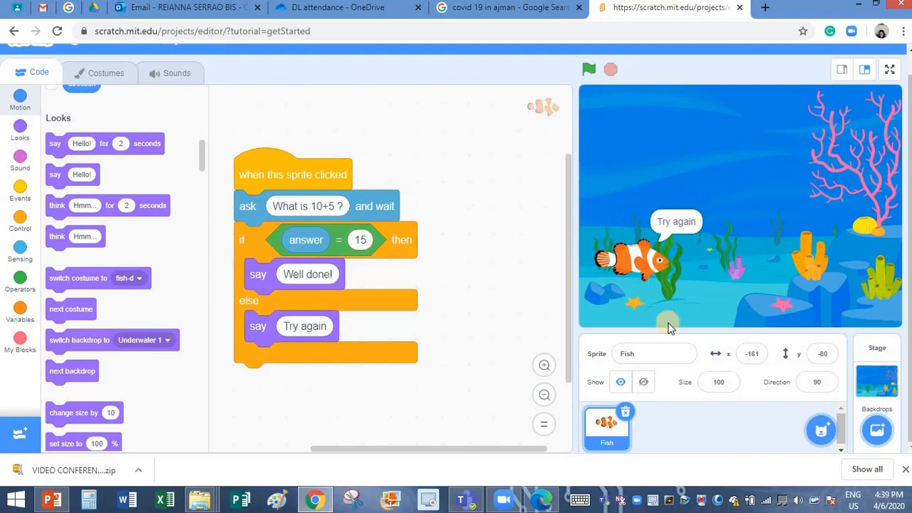
mouse_move(652, 300)
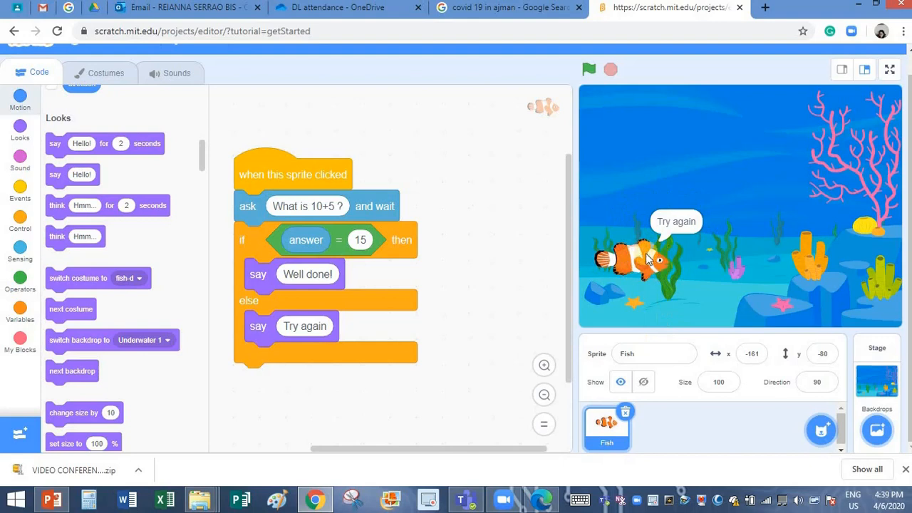
mouse_move(688, 269)
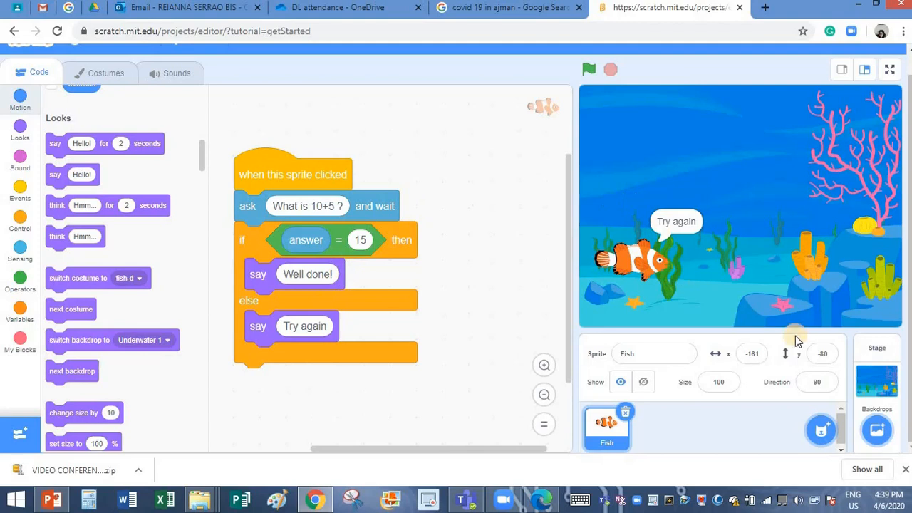
- Add the Crab sprite from the sprite library and switch back to the Fish
left_click(821, 430)
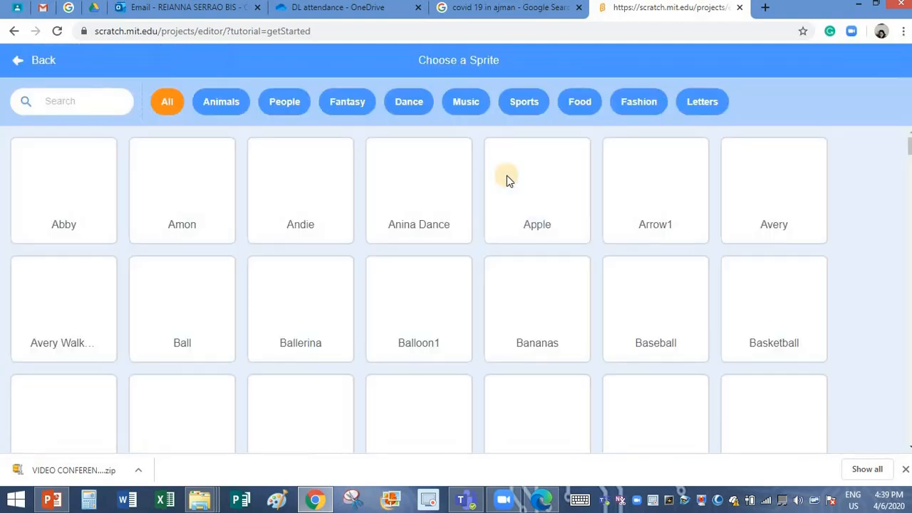
scroll("down", 3)
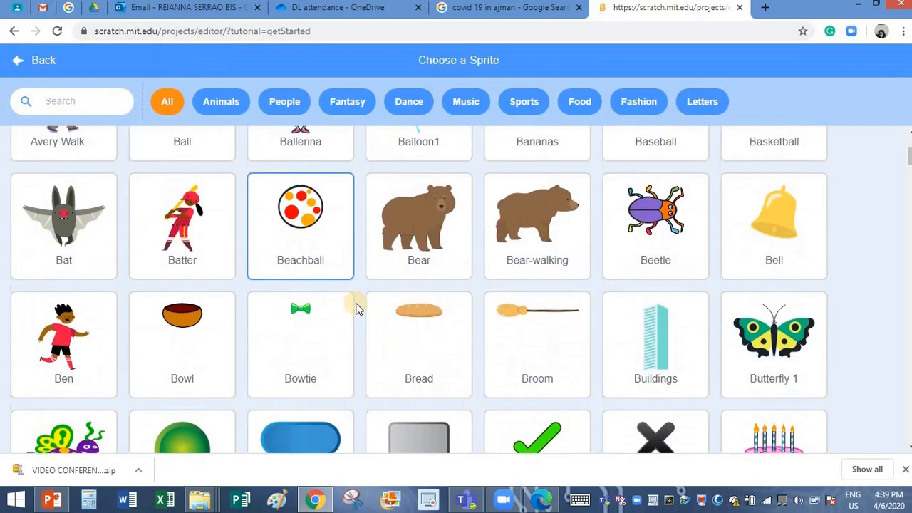
scroll("down", 3)
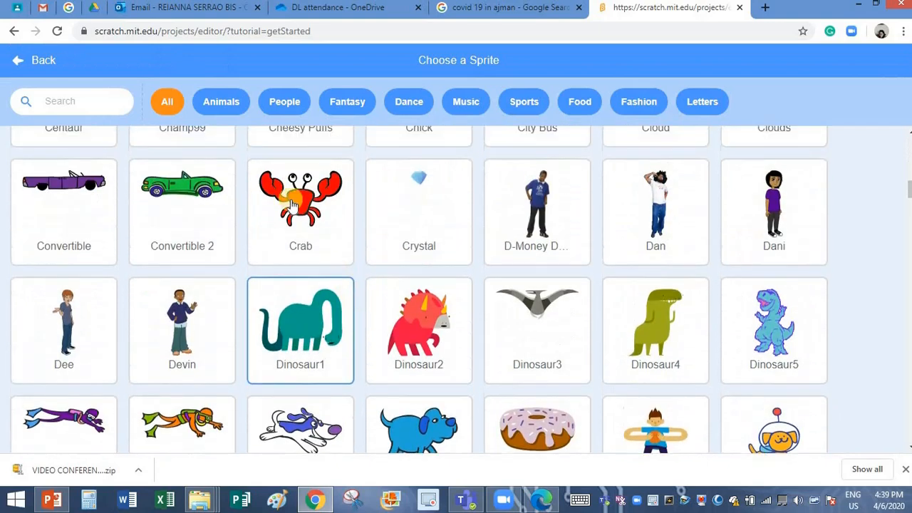
left_click(300, 199)
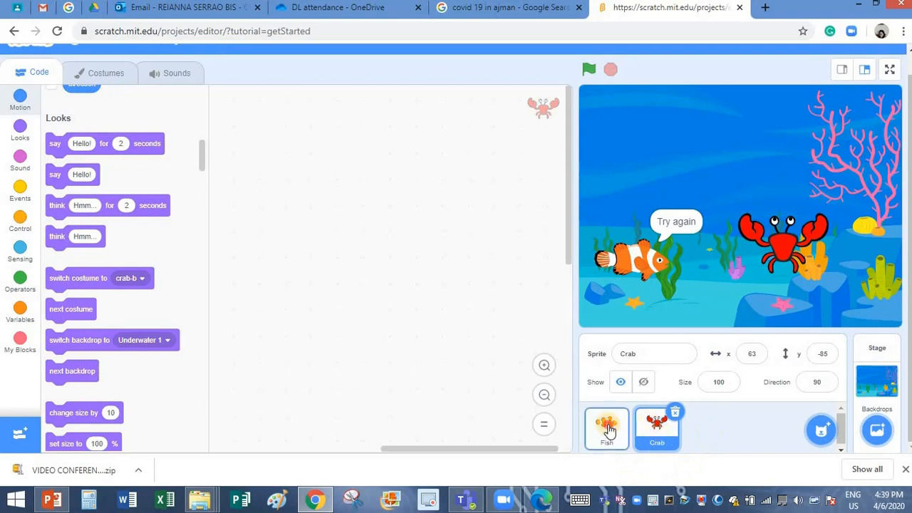
left_click(607, 428)
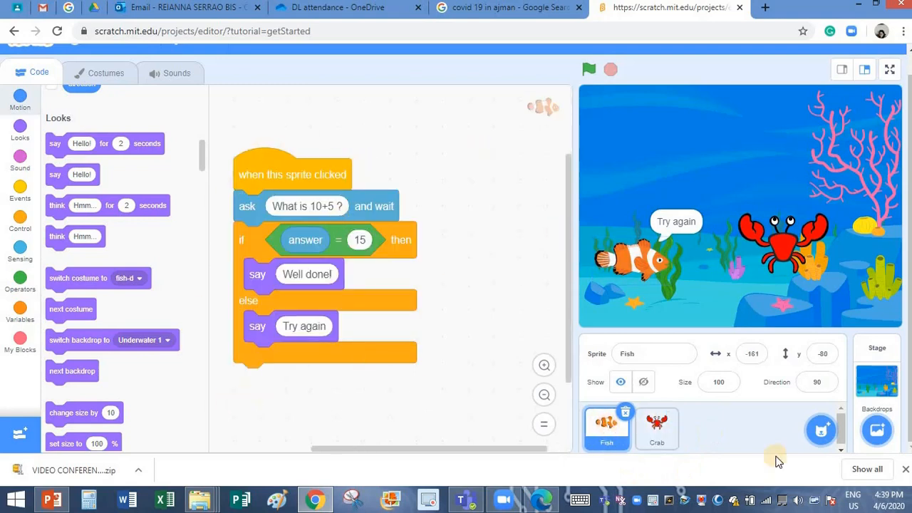
left_click(656, 427)
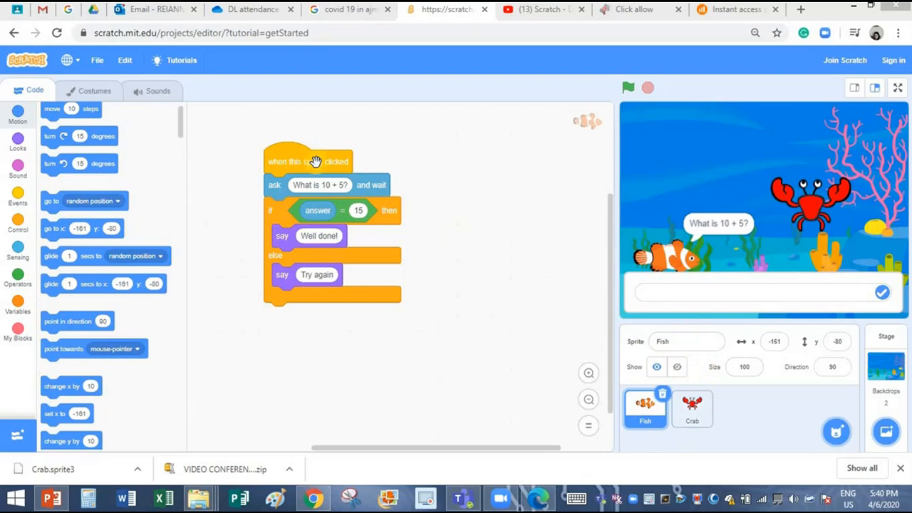
mouse_move(283, 154)
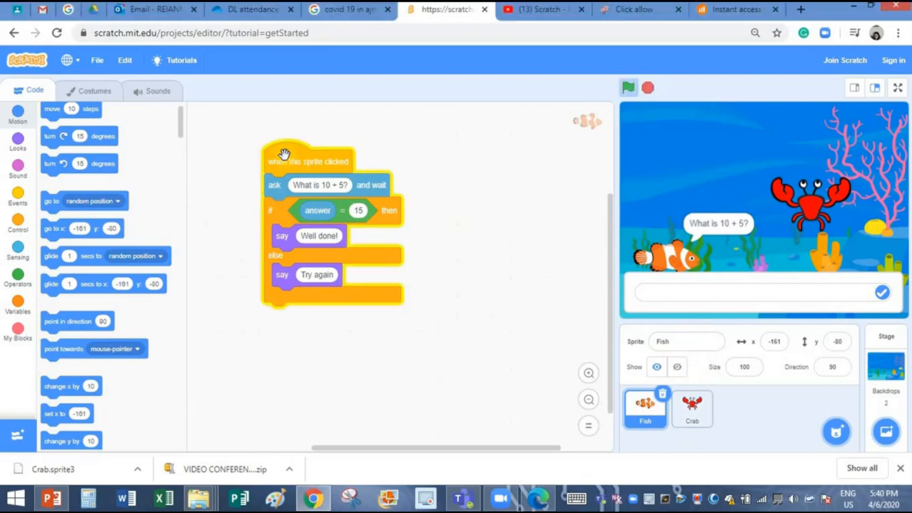
- Copy the Fish's quiz script and paste it into the Crab's code area
key("ctrl+c")
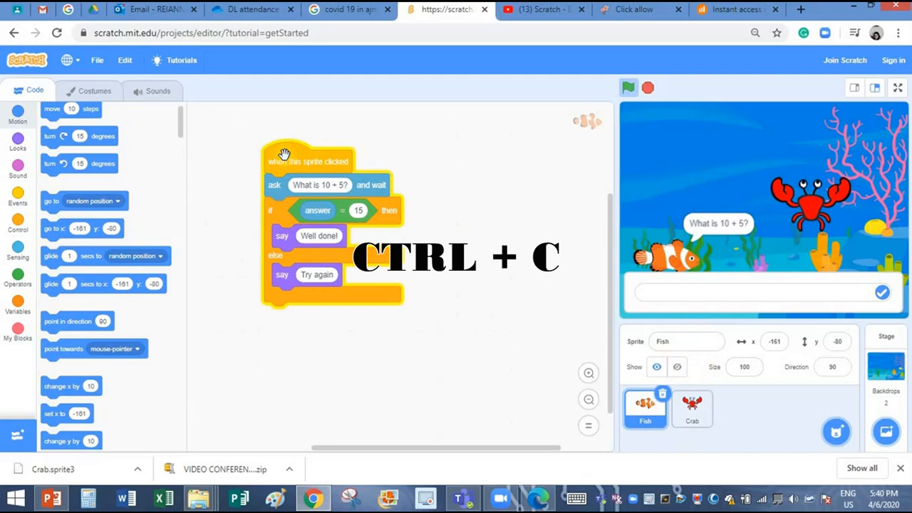
key("ctrl+c")
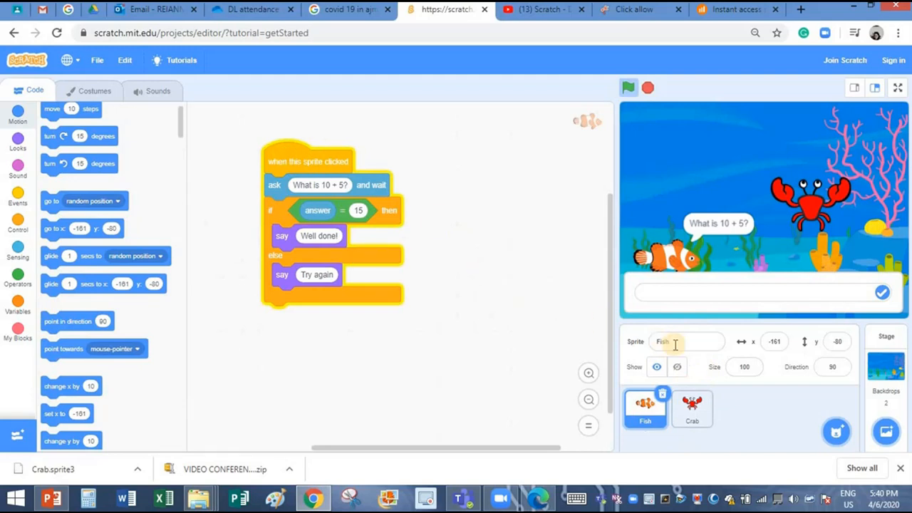
left_click(692, 407)
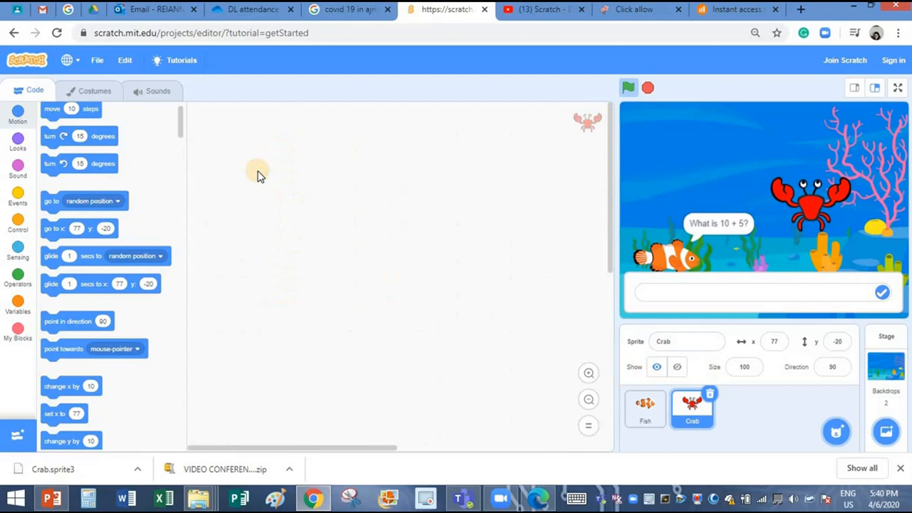
key("ctrl+v")
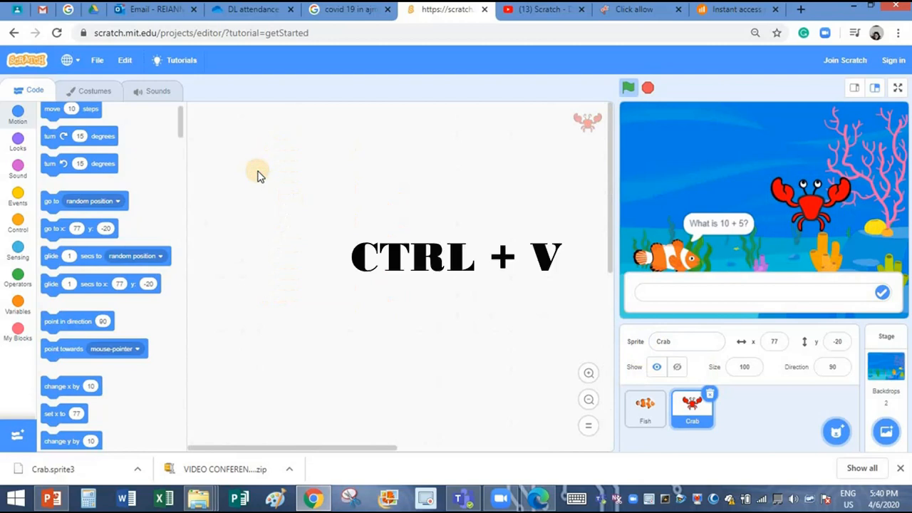
key("ctrl+v")
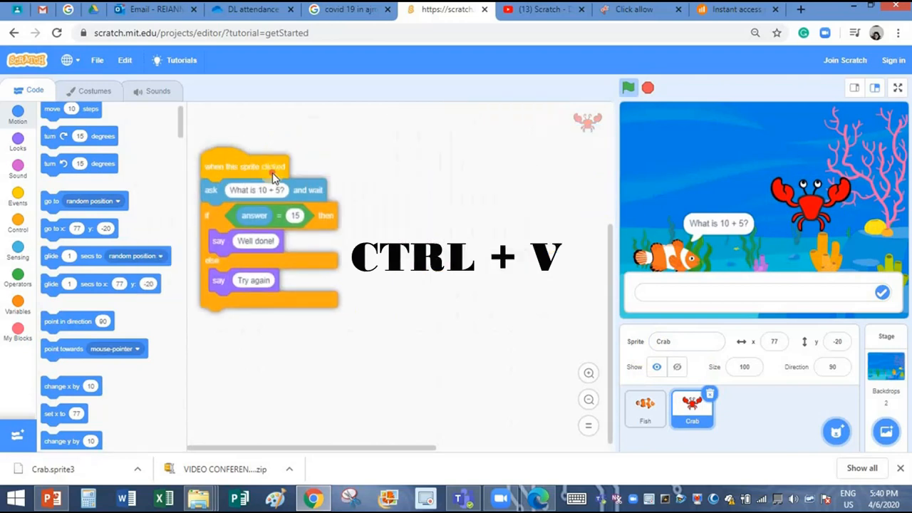
key("ctrl+v")
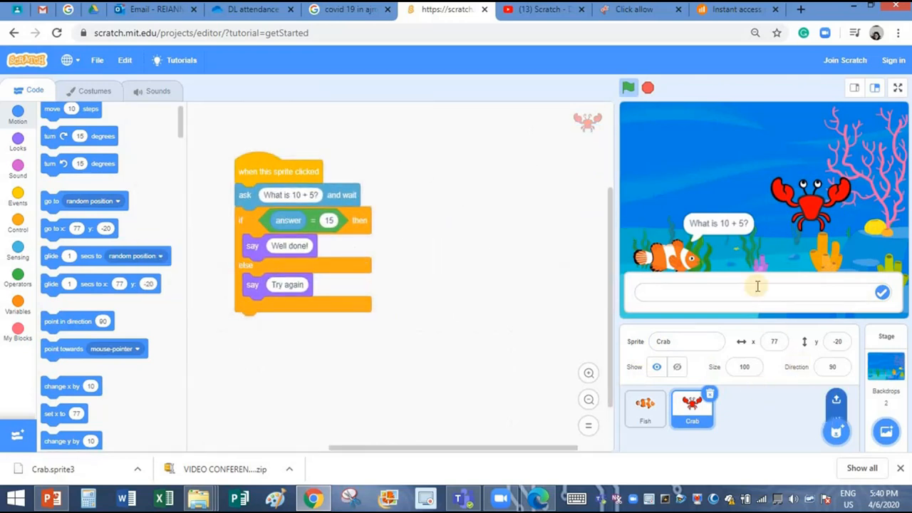
mouse_move(414, 265)
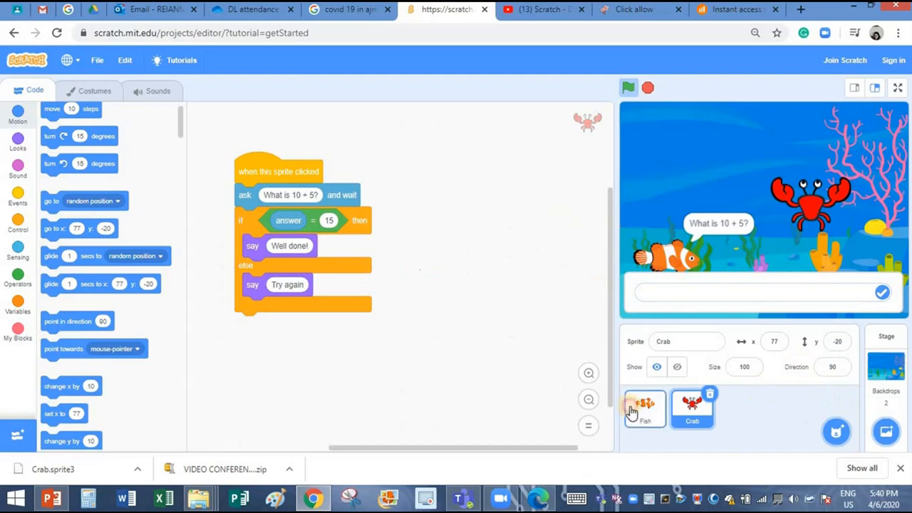
left_click(644, 406)
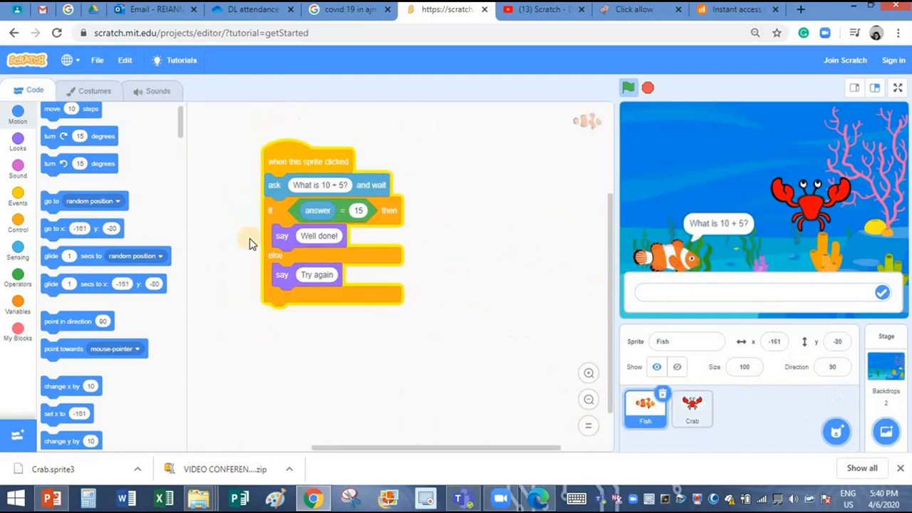
left_click(692, 408)
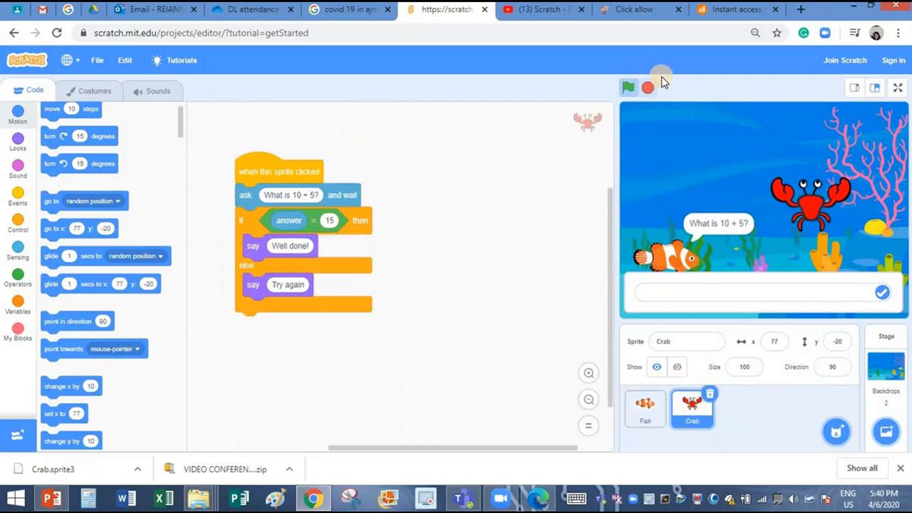
mouse_move(661, 73)
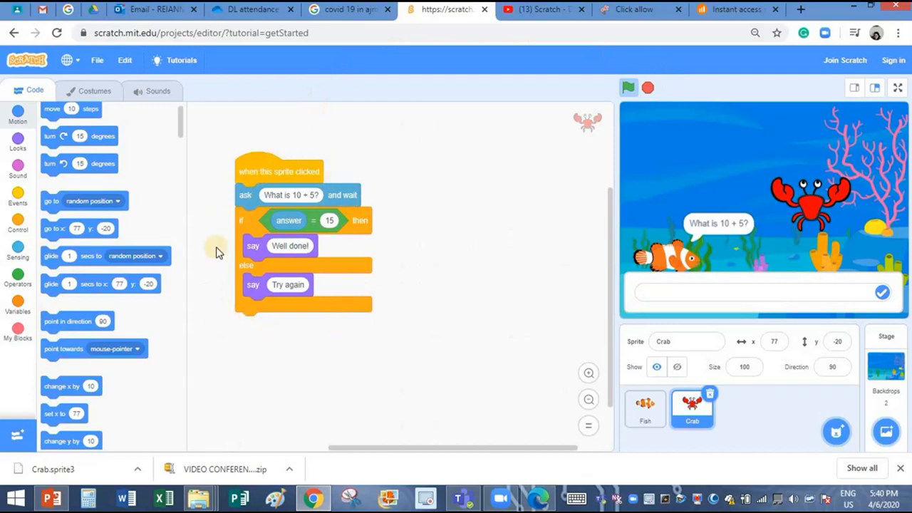
mouse_move(242, 161)
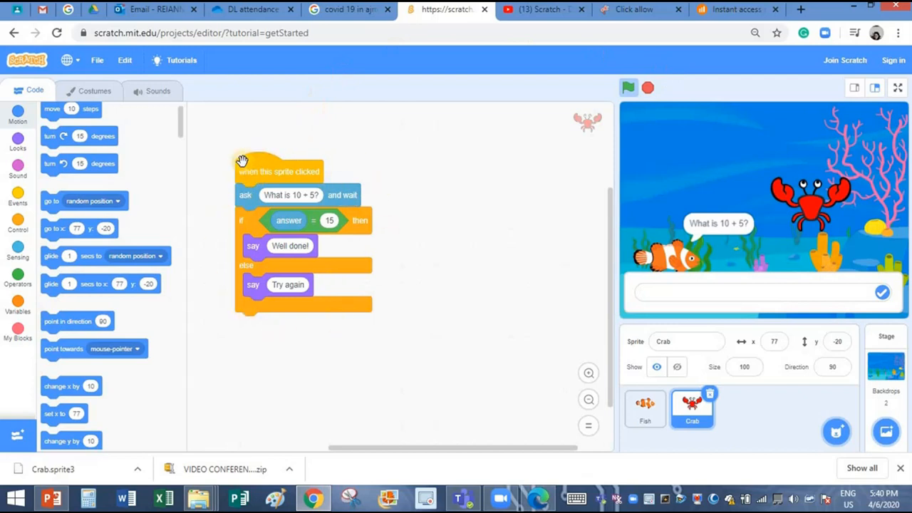
mouse_move(237, 227)
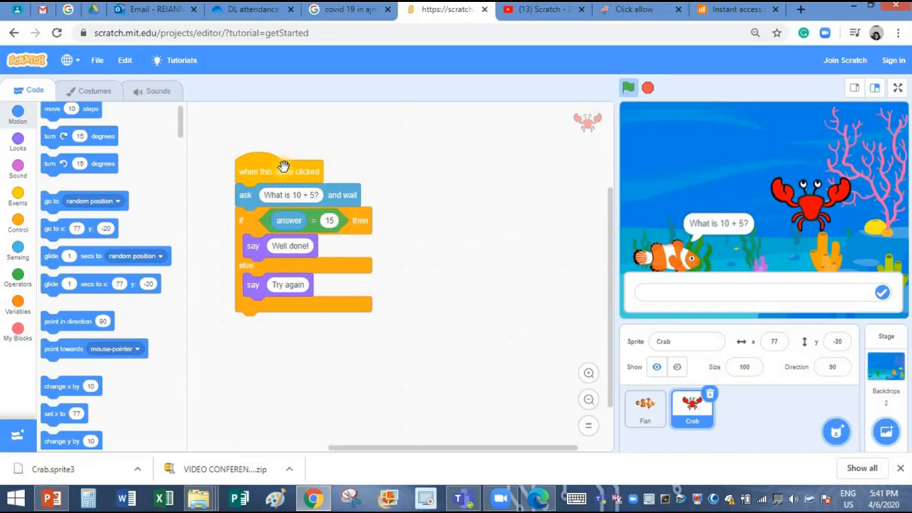
mouse_move(285, 125)
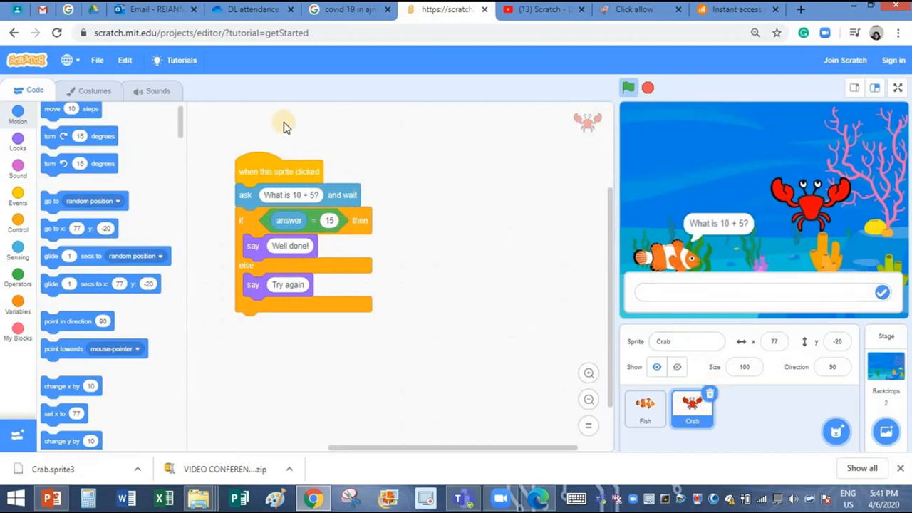
mouse_move(269, 153)
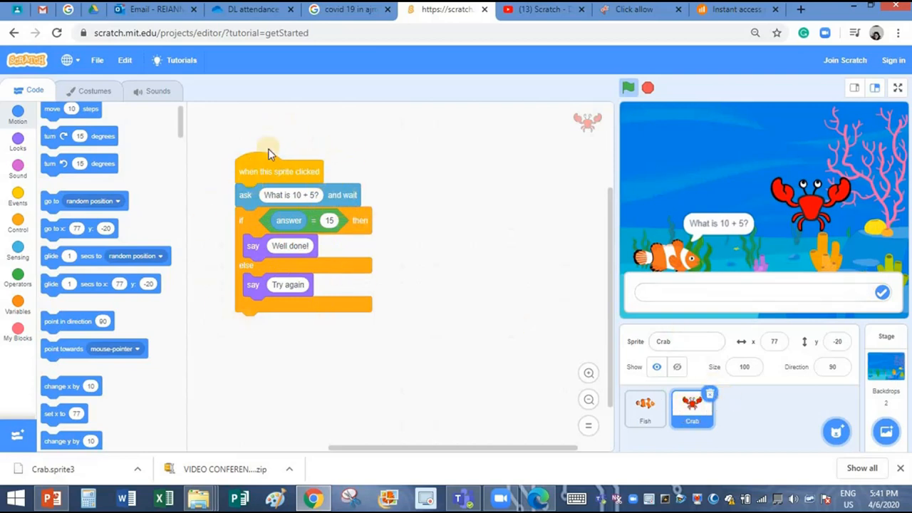
mouse_move(648, 367)
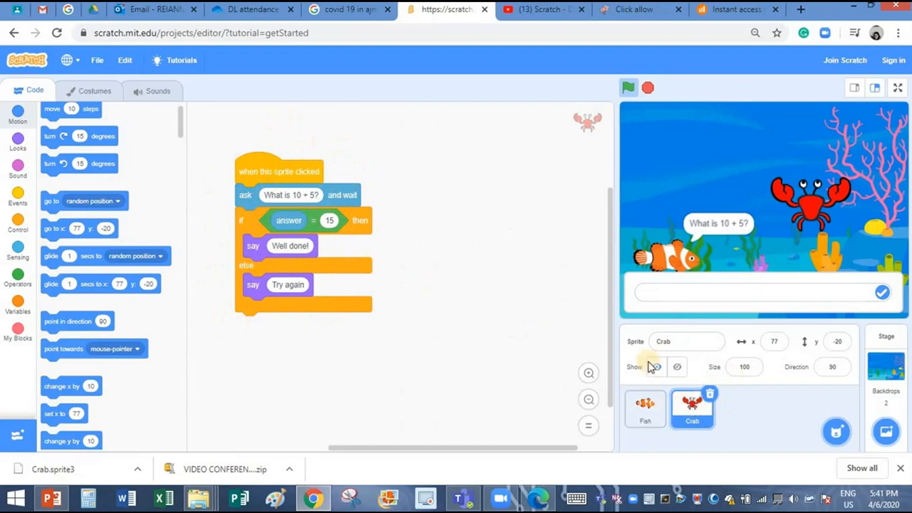